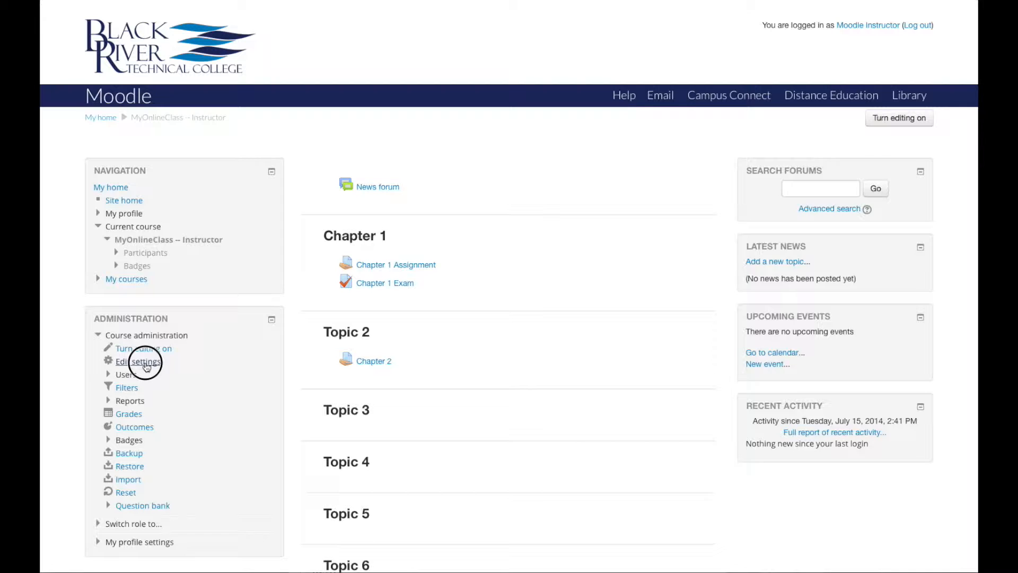
Open Edit settings for the MyOnlineClass -- Instructor course from Course administration
click(139, 361)
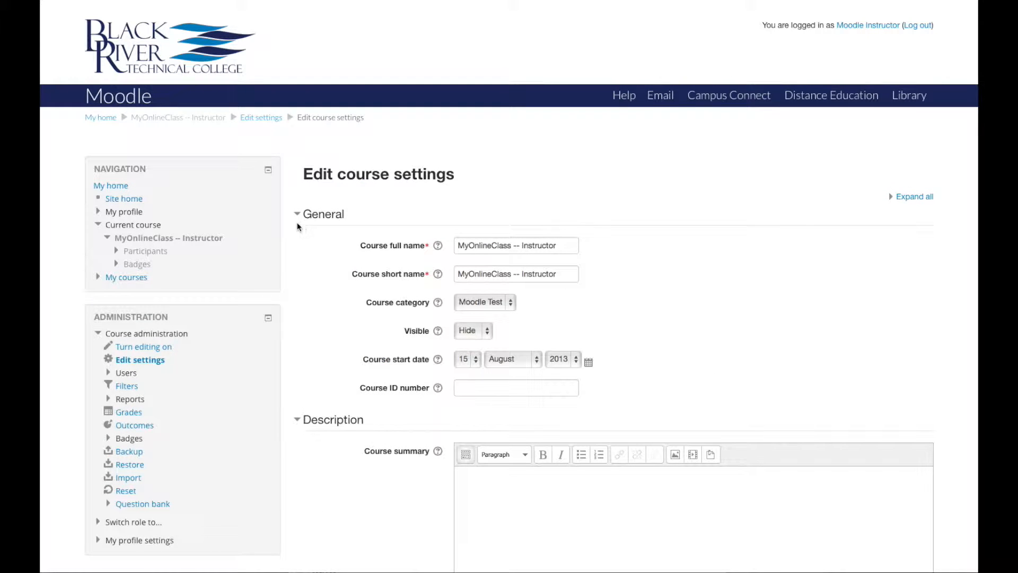
click(297, 214)
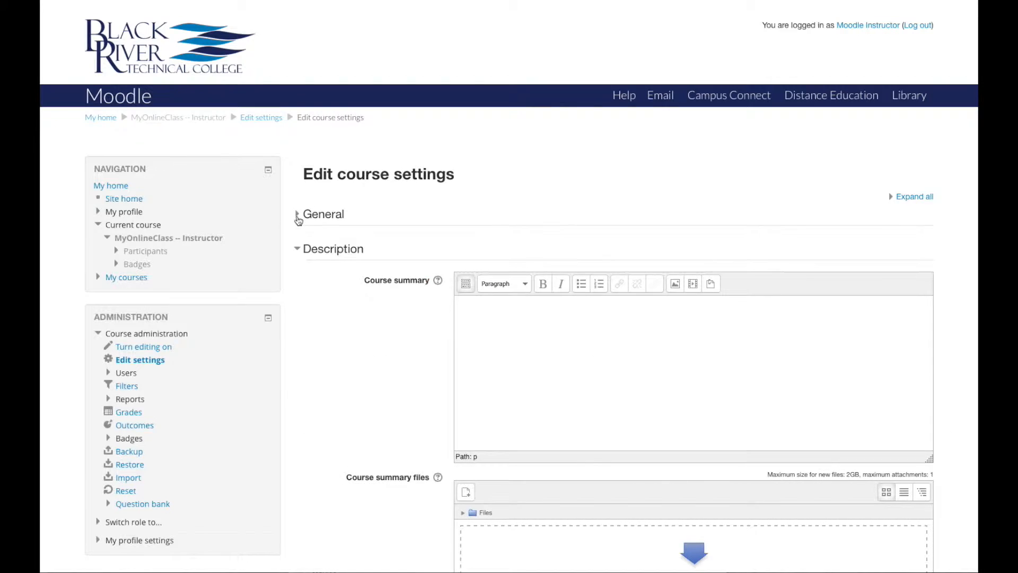
click(298, 214)
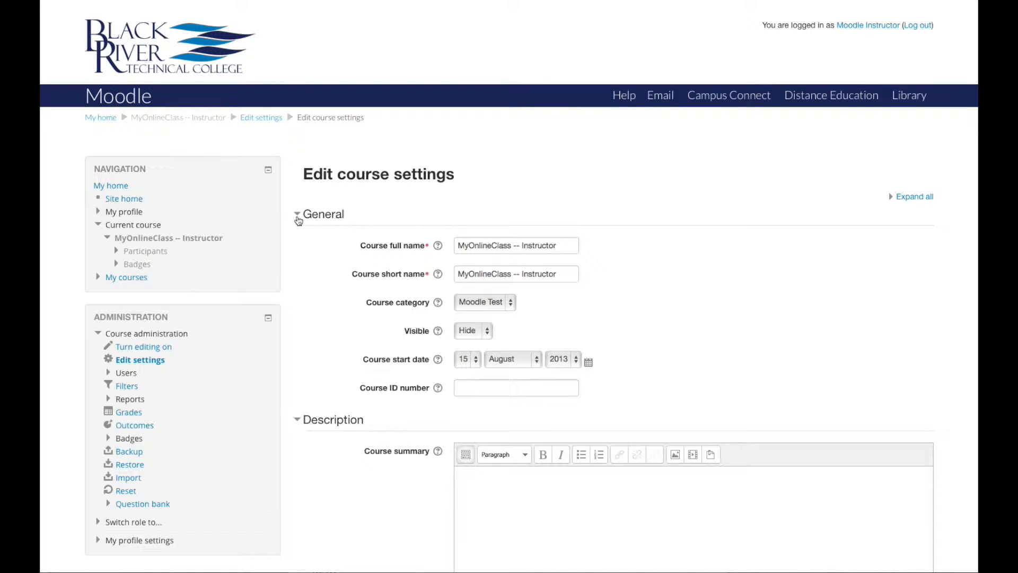
mouse_move(295, 235)
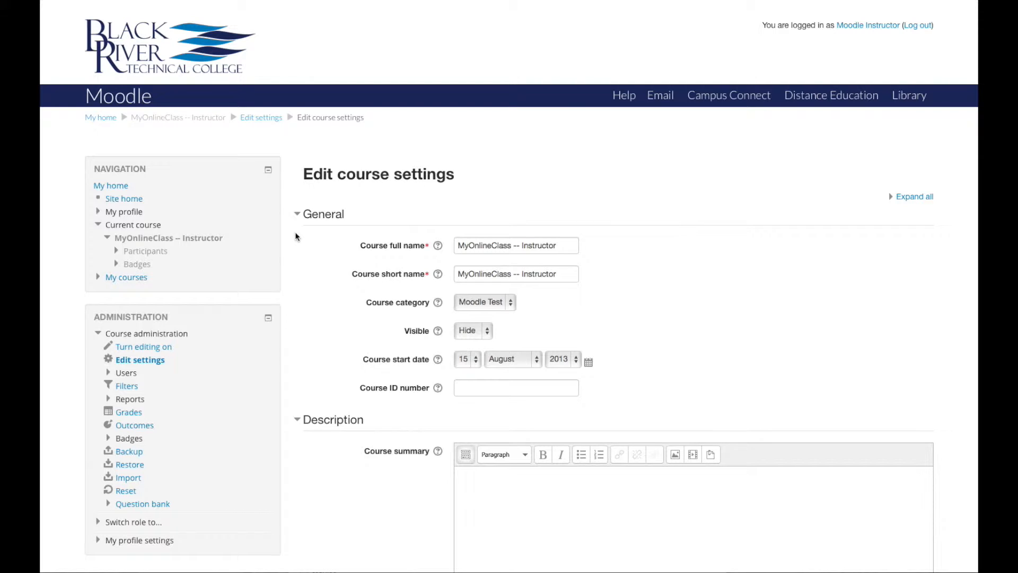
mouse_move(492, 342)
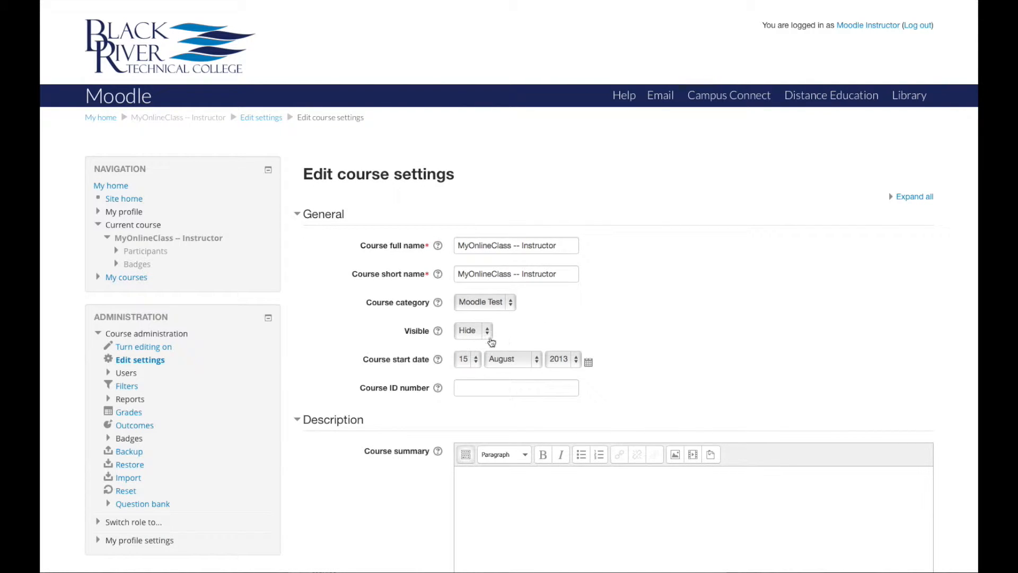
Set Visible to Show, save the course settings, and expand Reports in Administration
click(474, 330)
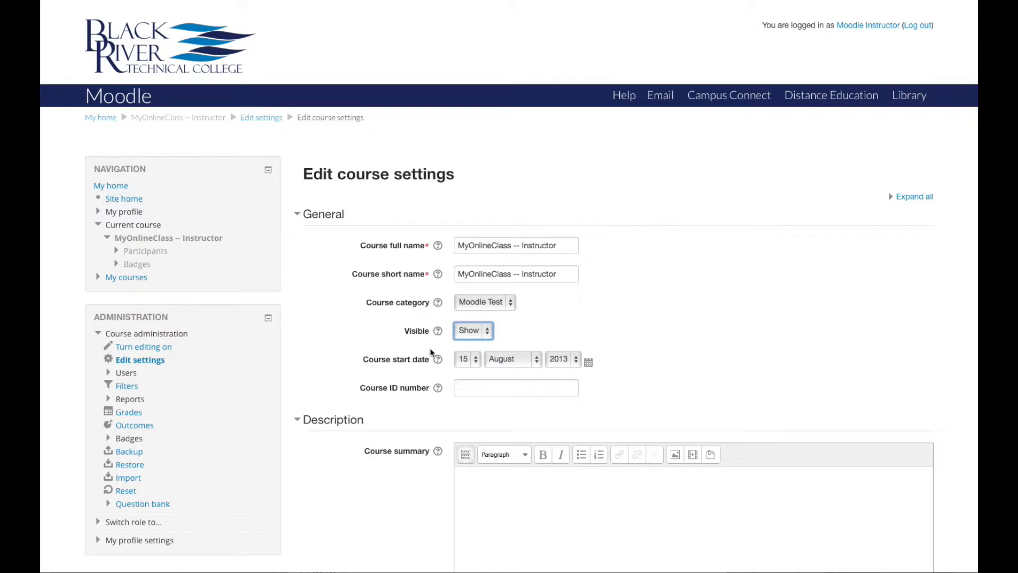
scroll(down, 3)
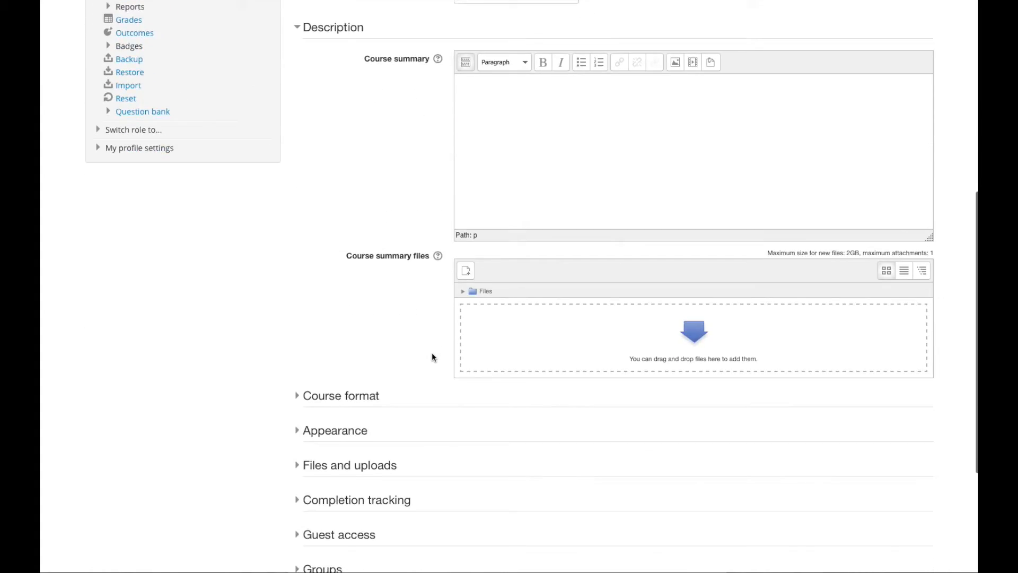
scroll(down, 3)
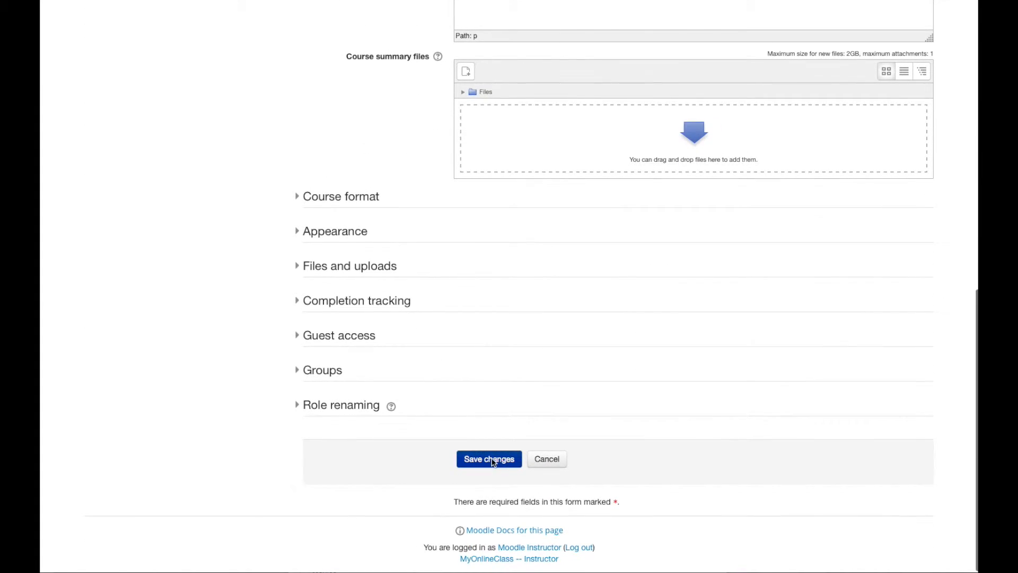
click(489, 458)
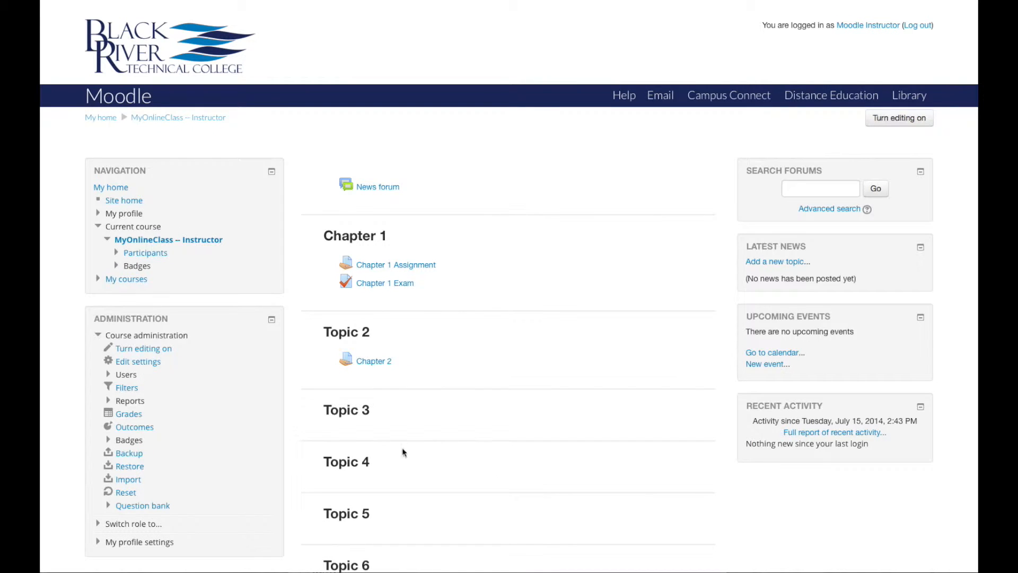
mouse_move(236, 417)
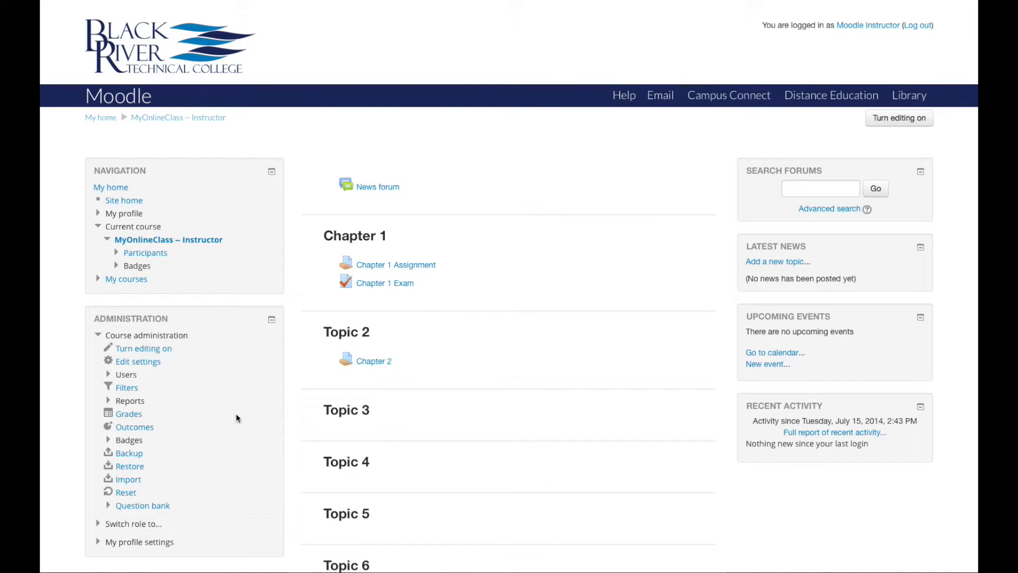
click(108, 403)
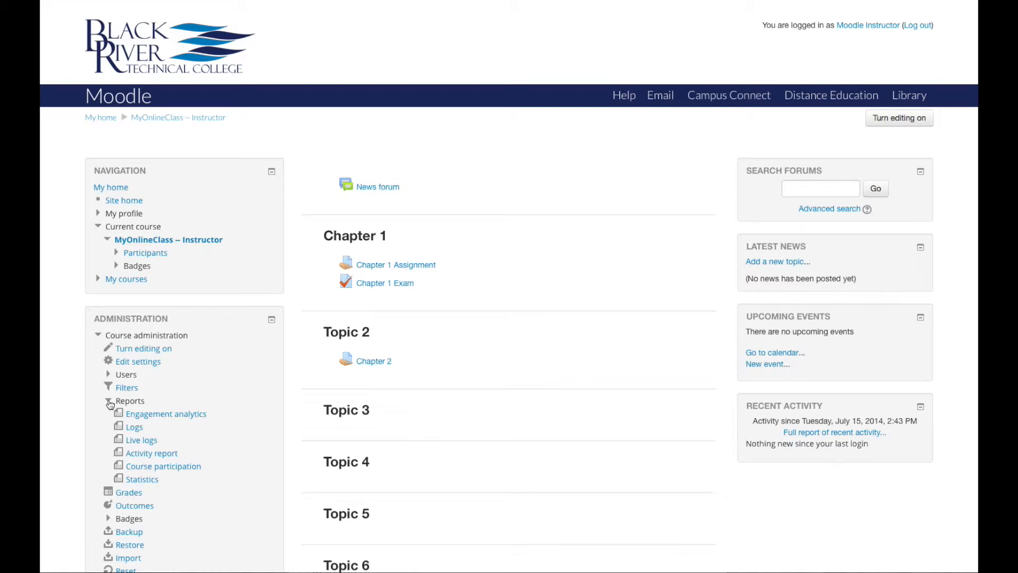